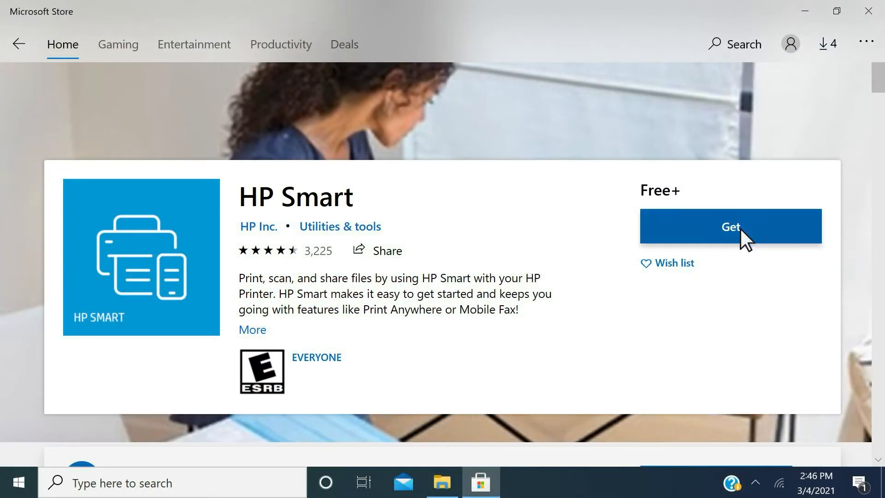
Download and install the free HP Smart app from its Microsoft Store listing
left_click(730, 226)
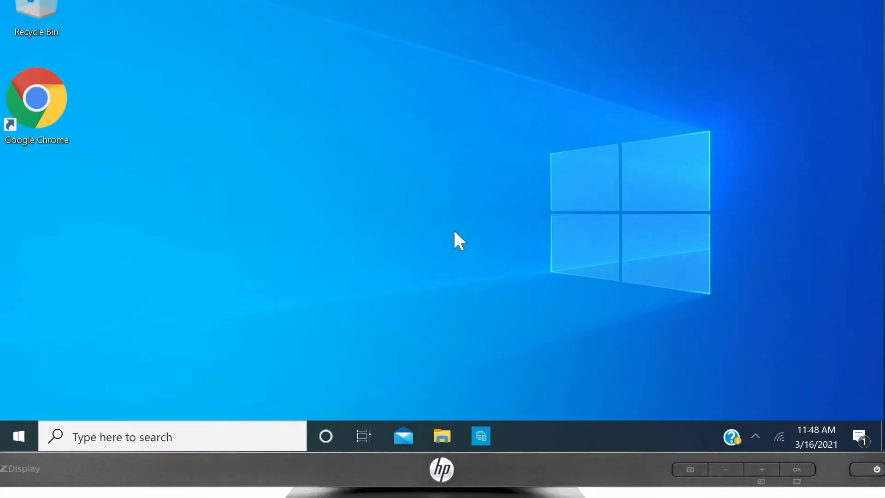
Launch HP Smart from the taskbar and accept the welcome terms with Continue
left_click(480, 435)
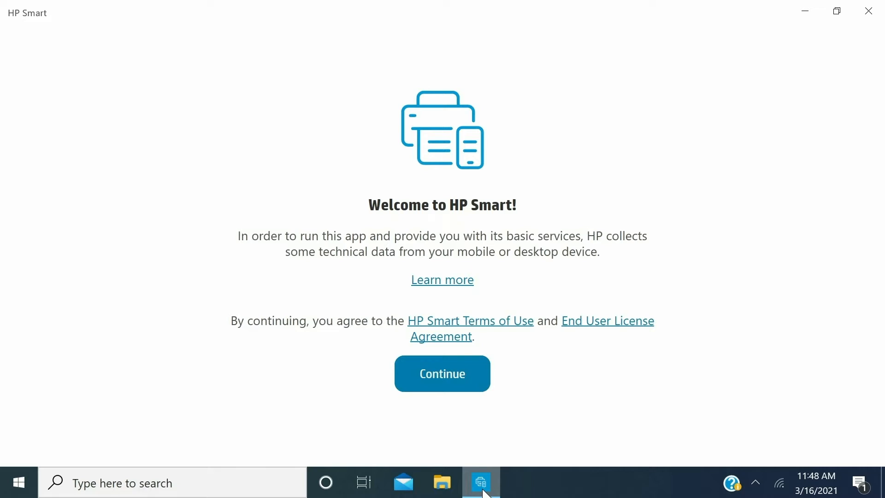
left_click(461, 375)
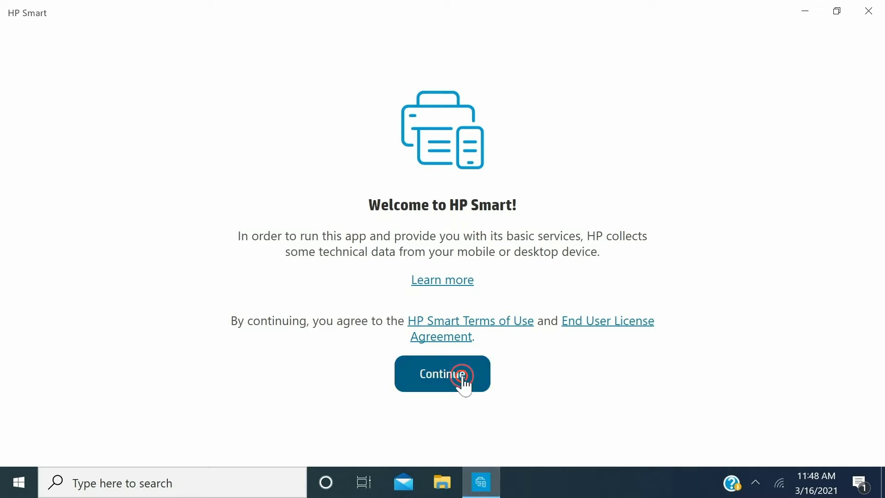
left_click(460, 382)
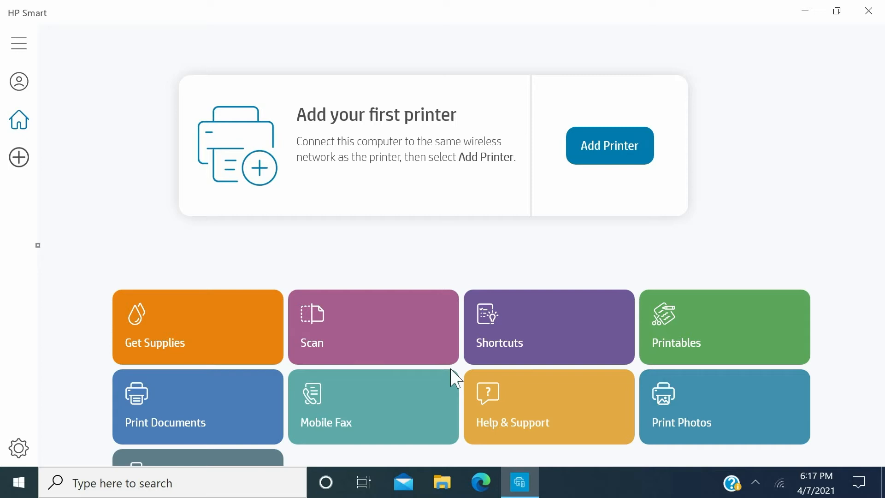
mouse_move(498, 367)
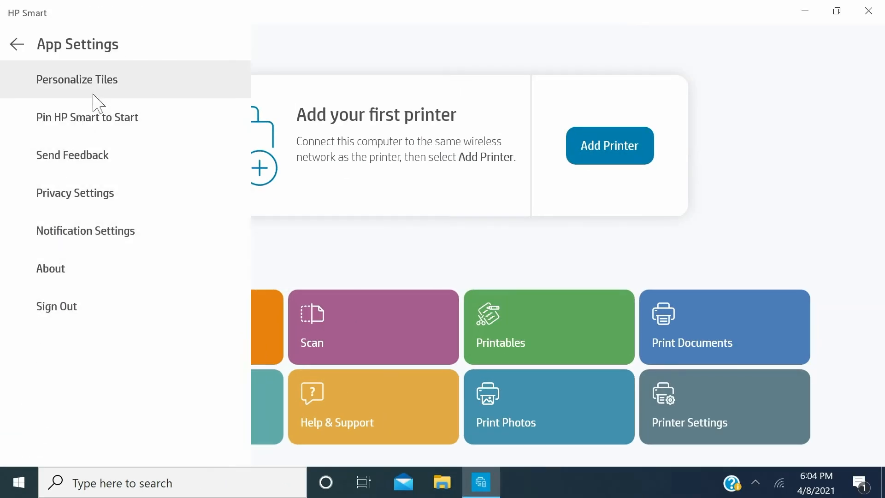
Go to Personalize Tiles in settings, where the Shortcuts toggle is off
left_click(76, 79)
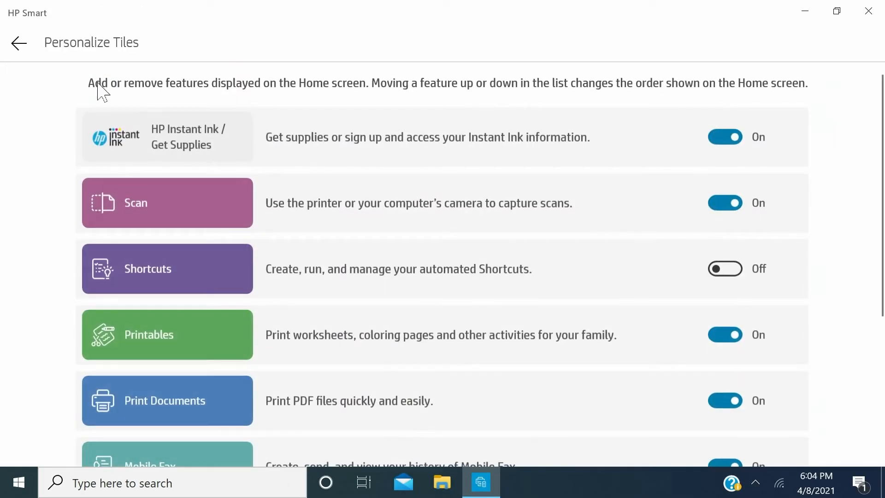
left_click(724, 269)
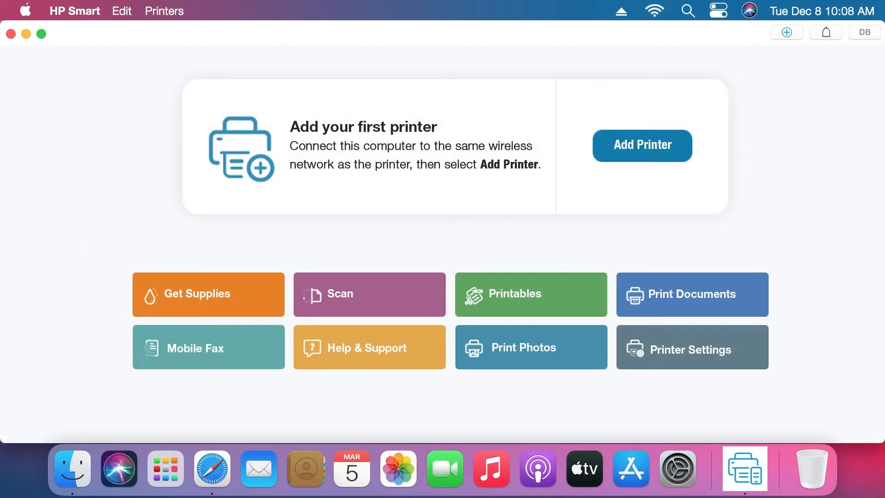
mouse_move(90, 21)
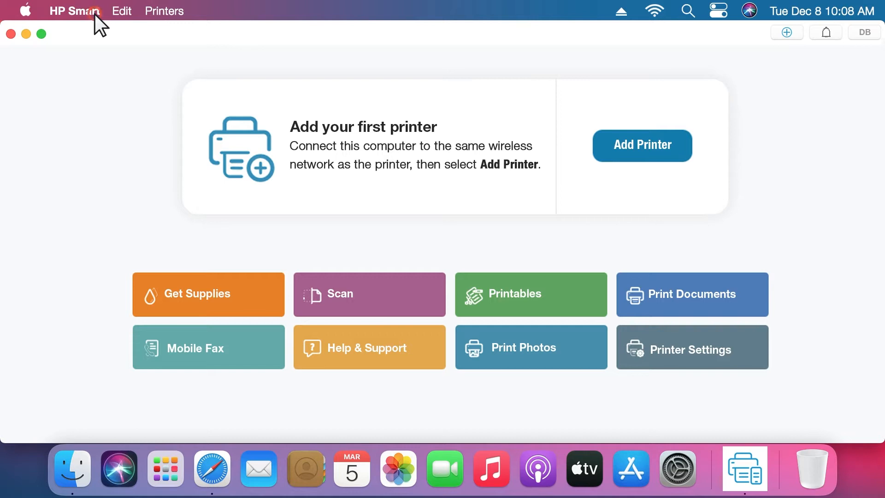
Enable the Shortcuts tile through the HP Smart menu's Personalize Tiles option
left_click(73, 11)
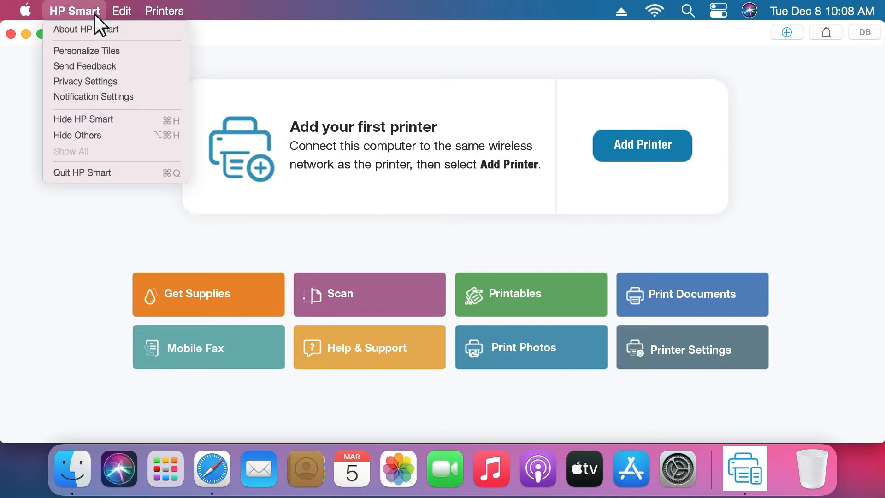
left_click(85, 51)
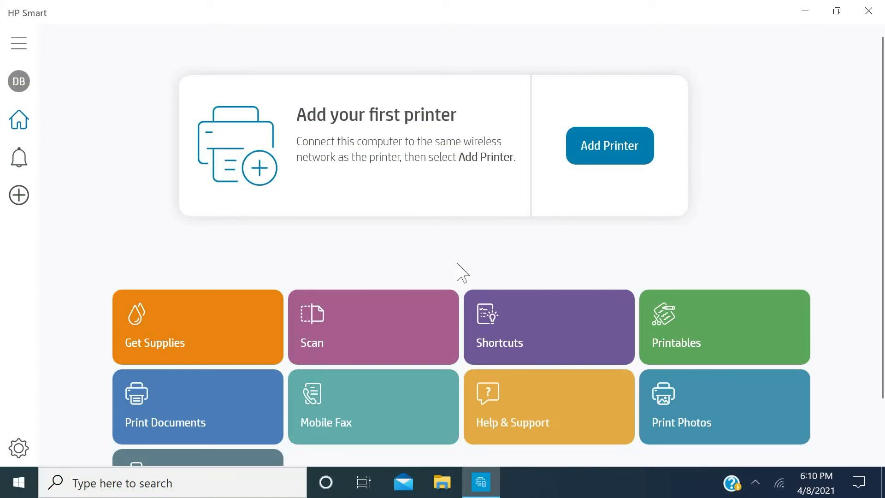
mouse_move(544, 350)
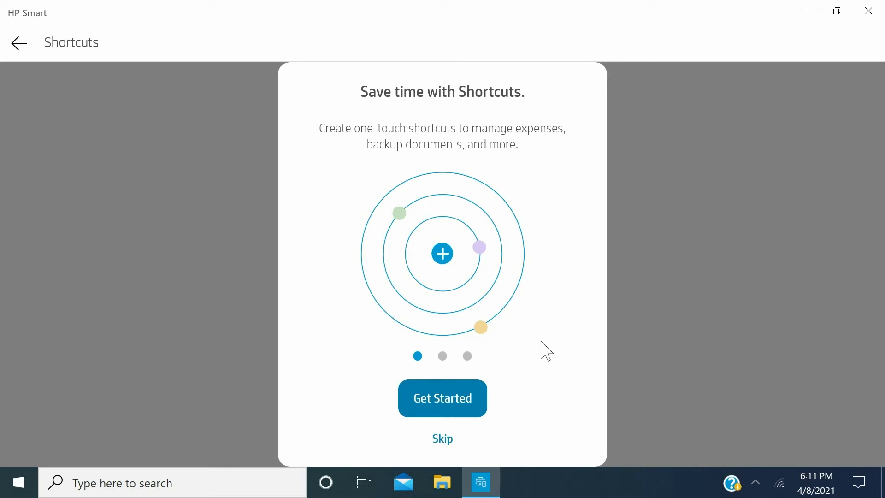
left_click(442, 397)
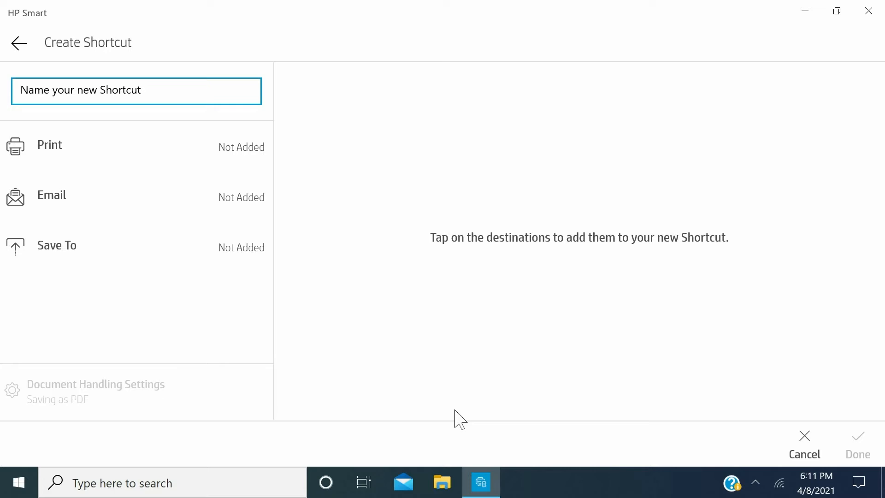
mouse_move(435, 401)
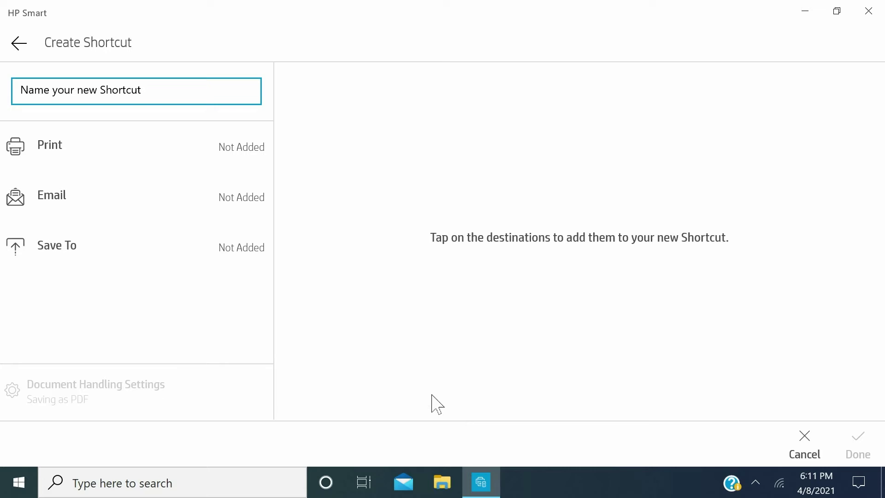
left_click(157, 90)
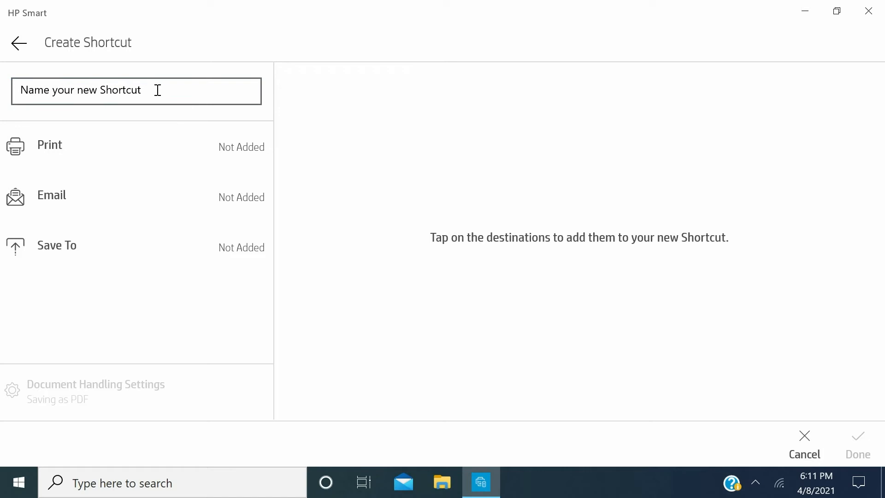
type("Sh")
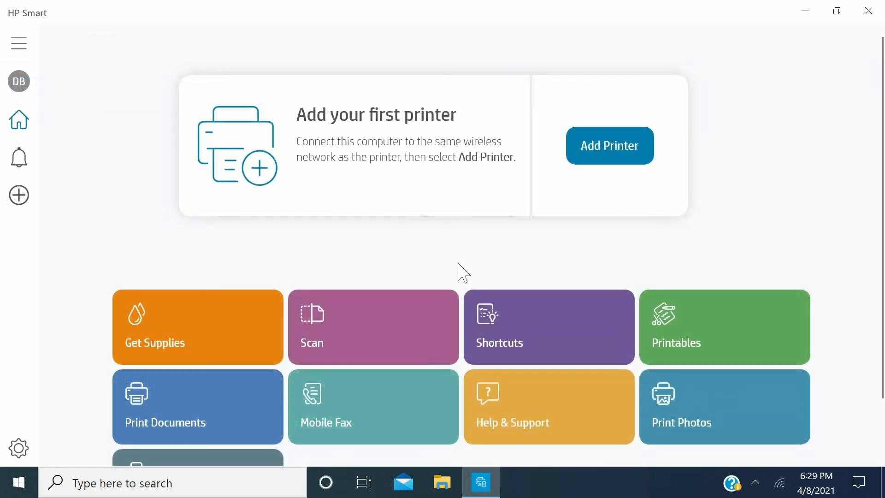
Open Shortcuts, create a new shortcut, and name it 'Shortcut 1'
left_click(548, 327)
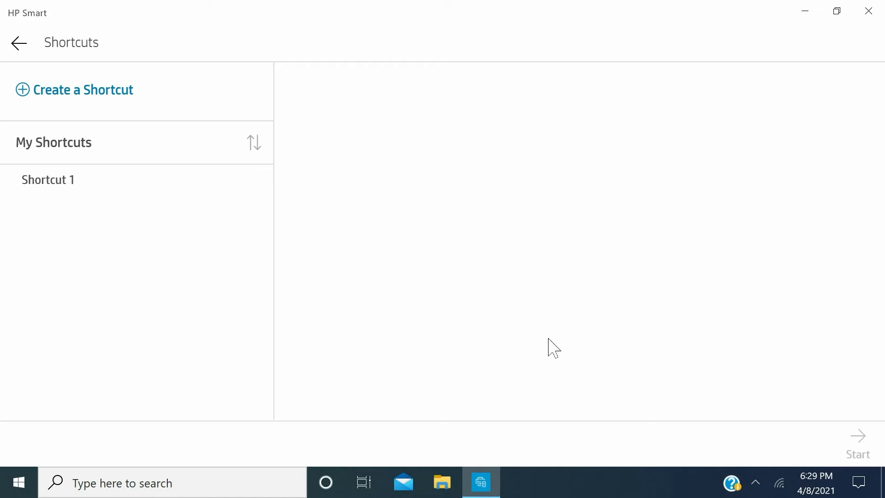
mouse_move(108, 94)
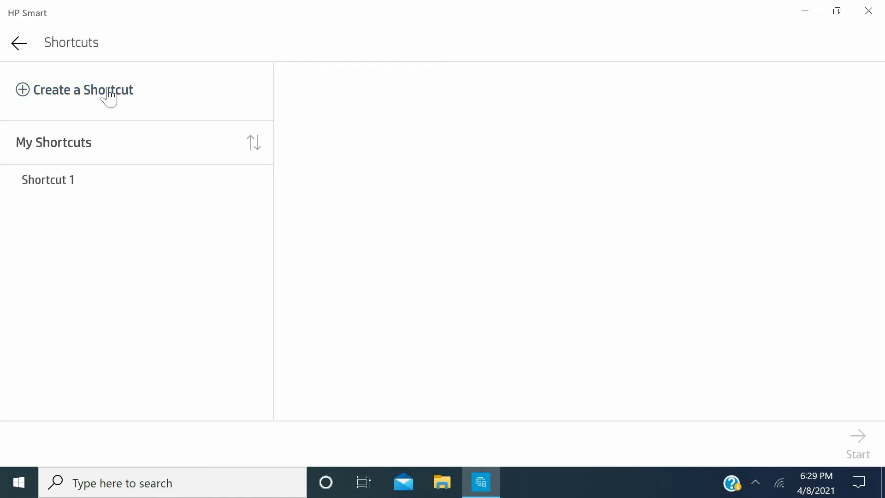
left_click(83, 89)
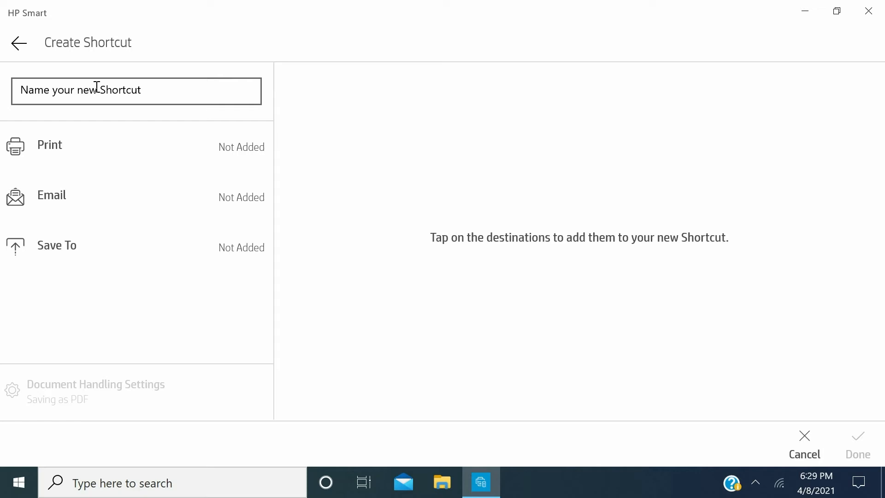
type("Sh")
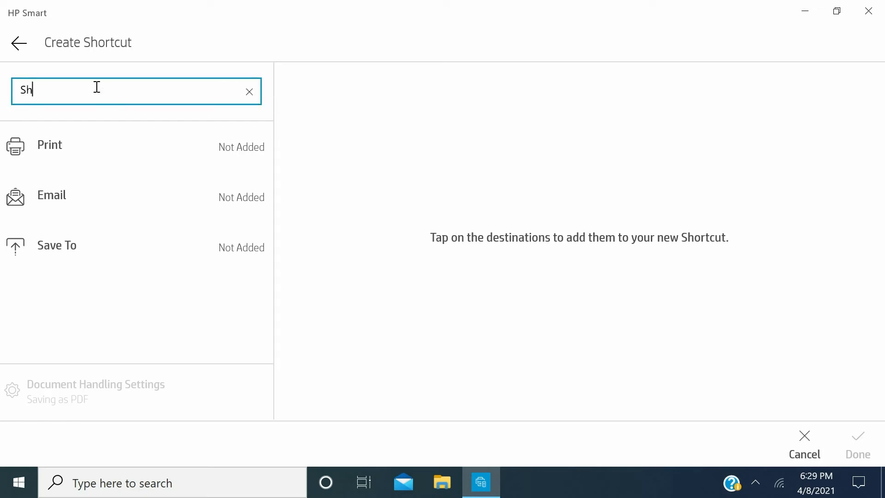
type("Shortcut 1")
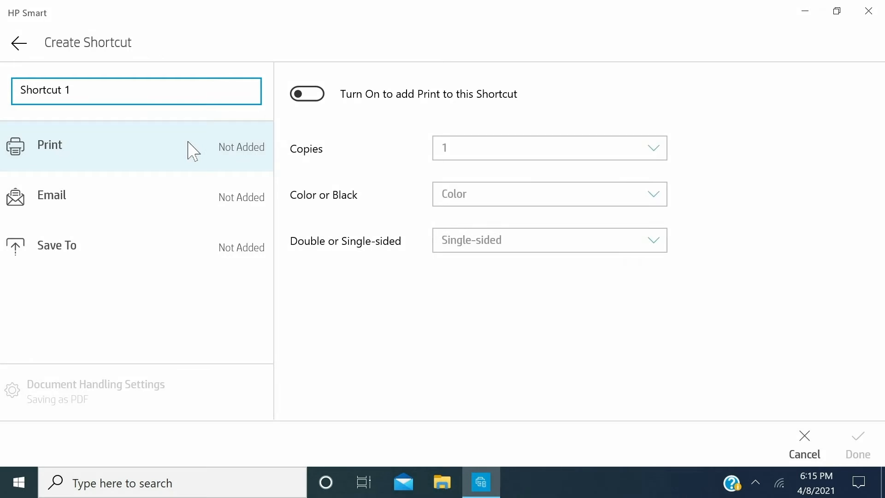
left_click(307, 94)
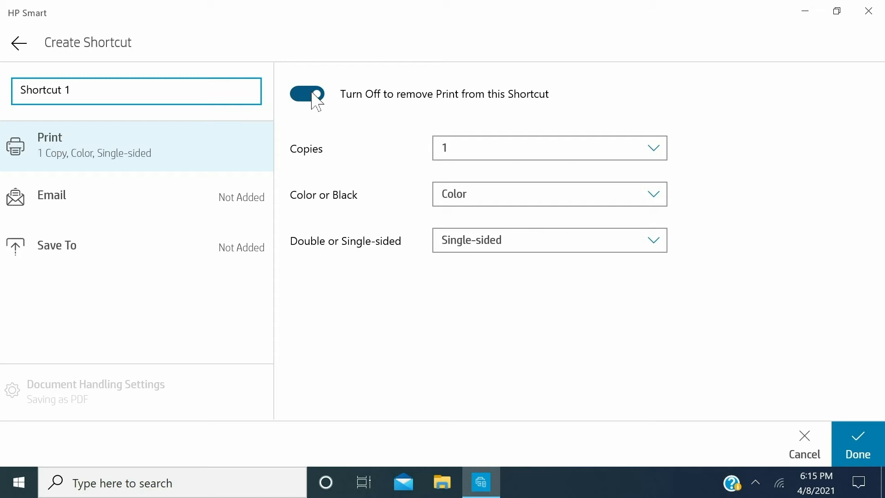
left_click(550, 148)
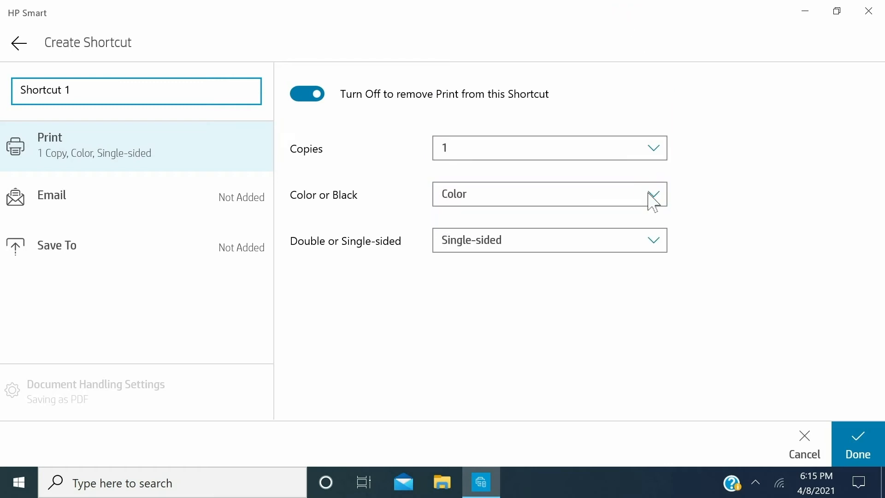
left_click(549, 240)
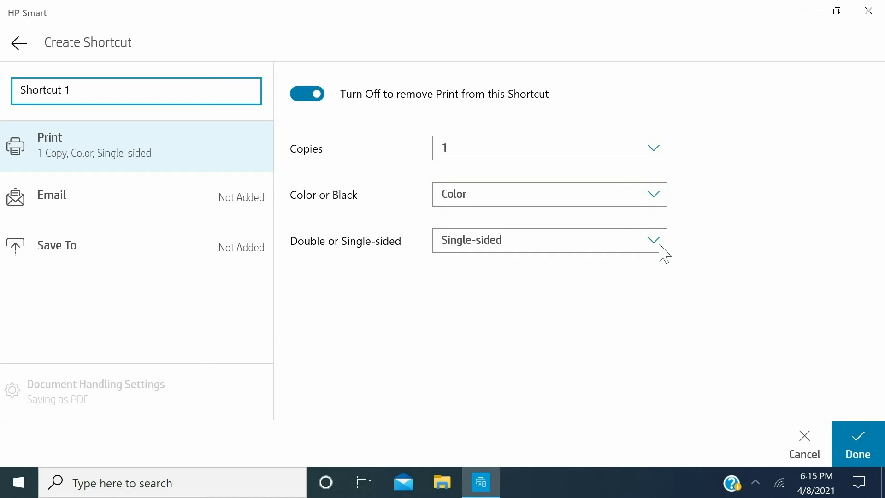
left_click(184, 208)
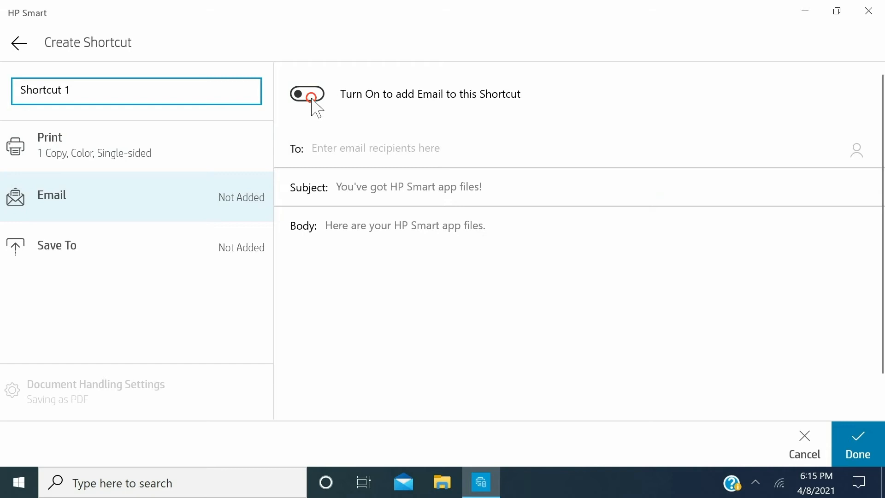
left_click(307, 94)
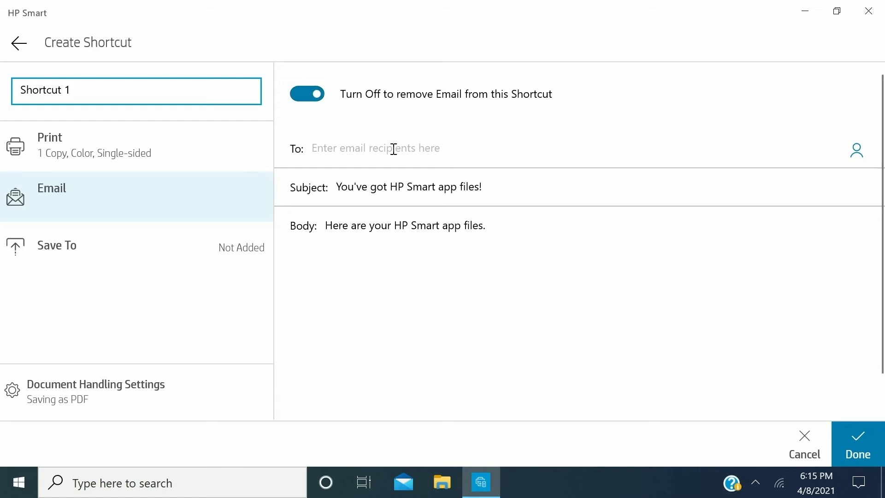
type("test@hp.com")
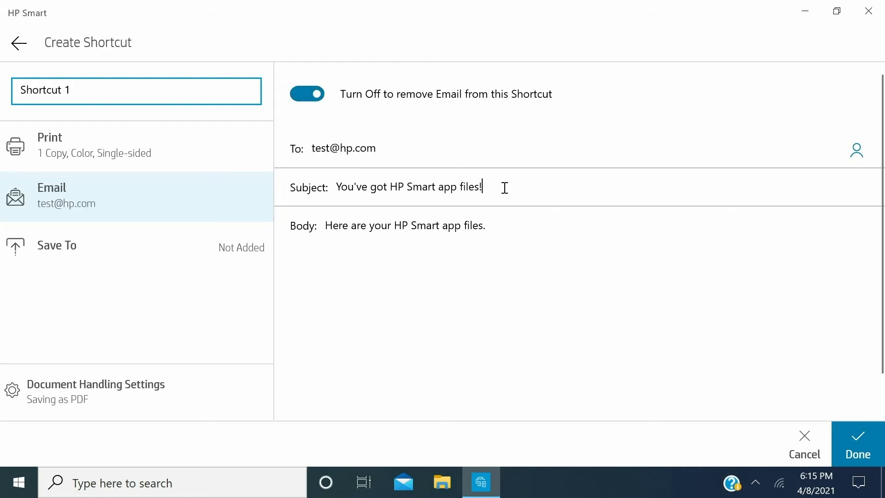
type("Email test subject")
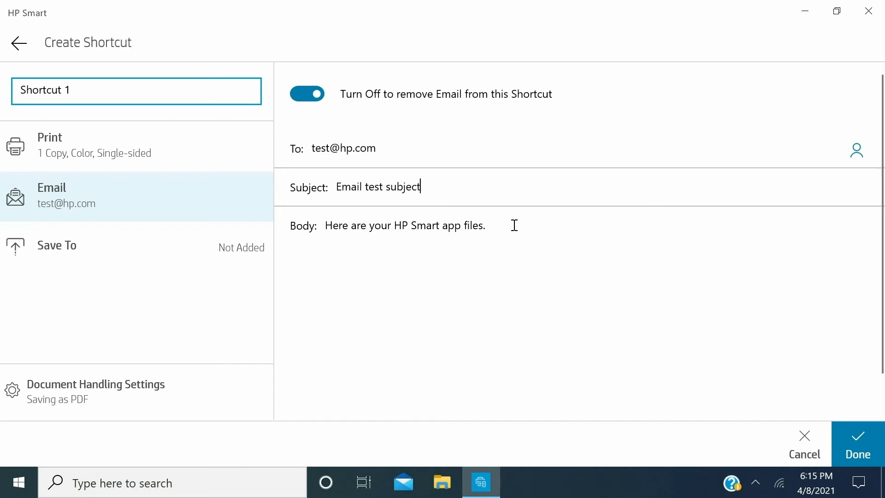
type("Email test")
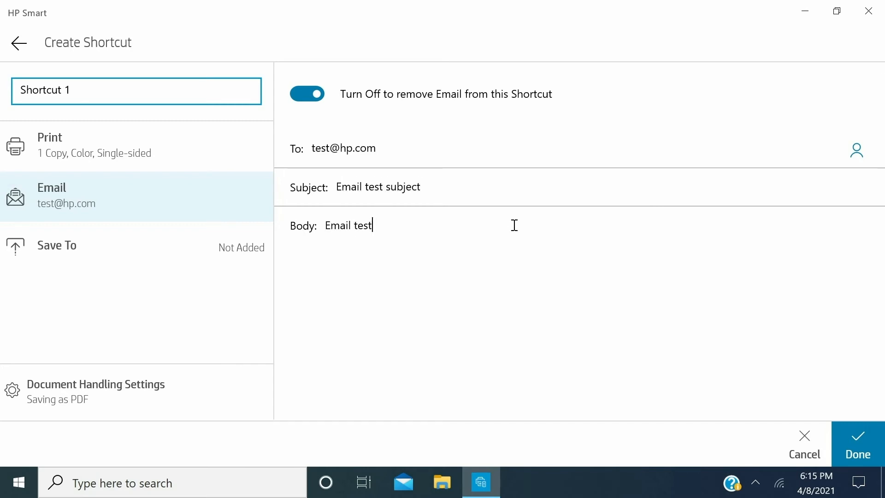
type("body")
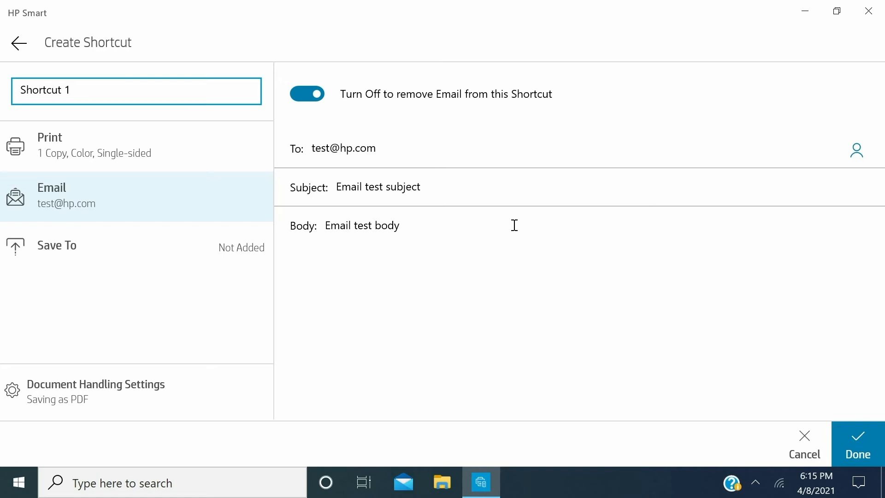
left_click(419, 225)
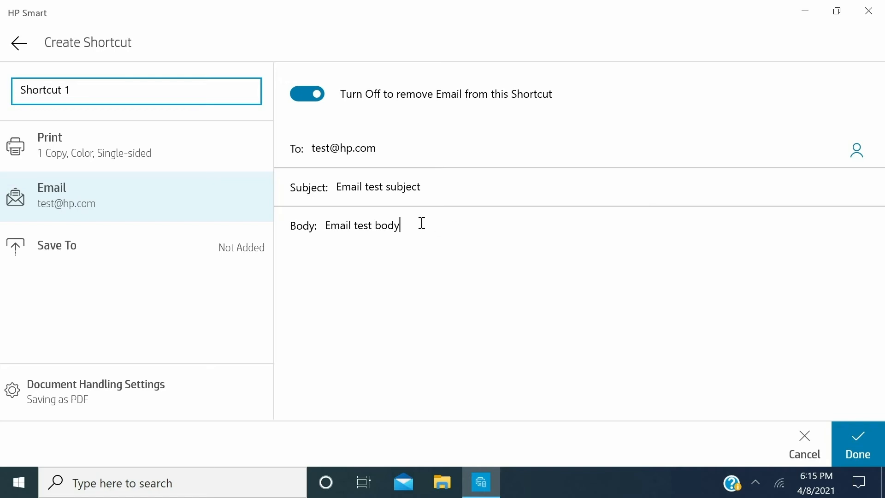
Turn on OneDrive as the Save To destination with PDF as the file type
left_click(57, 245)
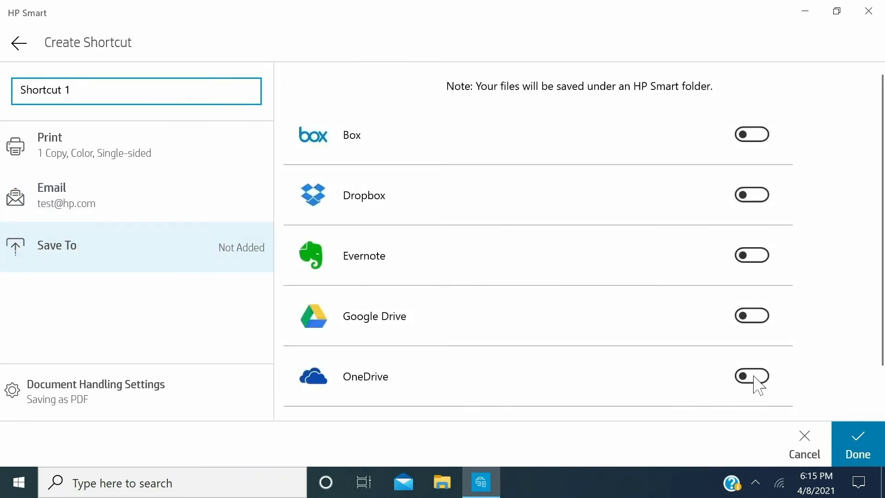
left_click(751, 376)
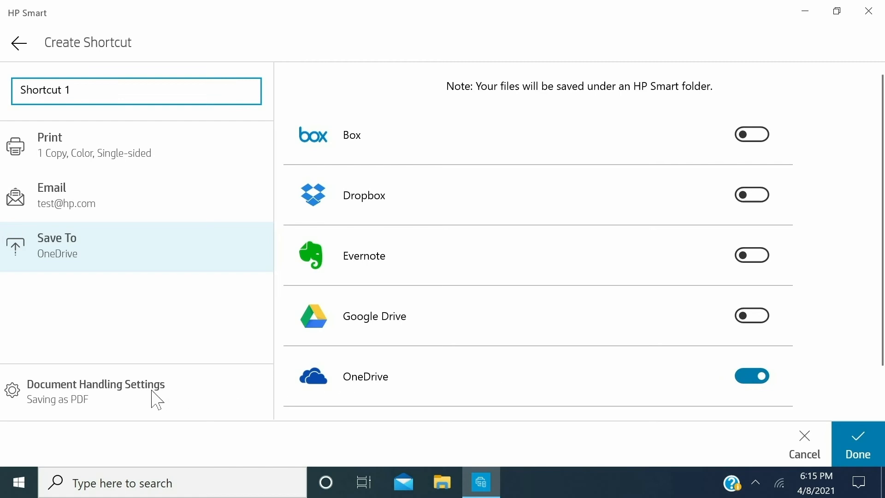
left_click(96, 391)
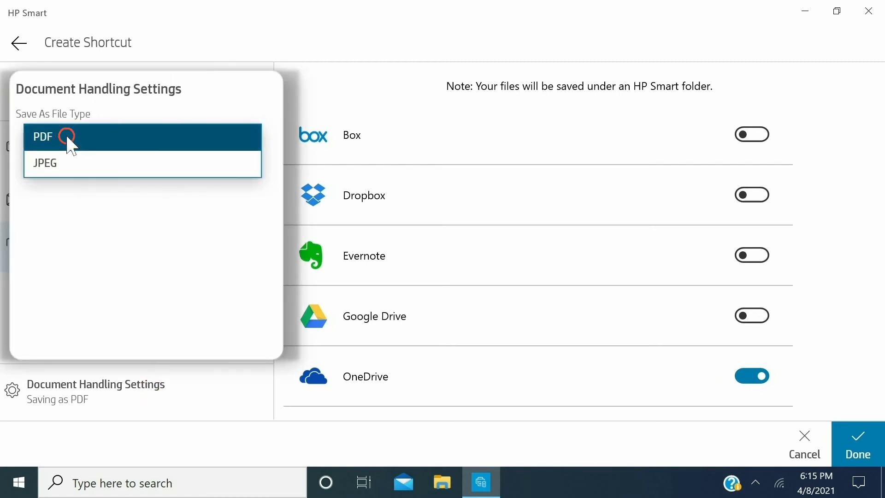
left_click(43, 137)
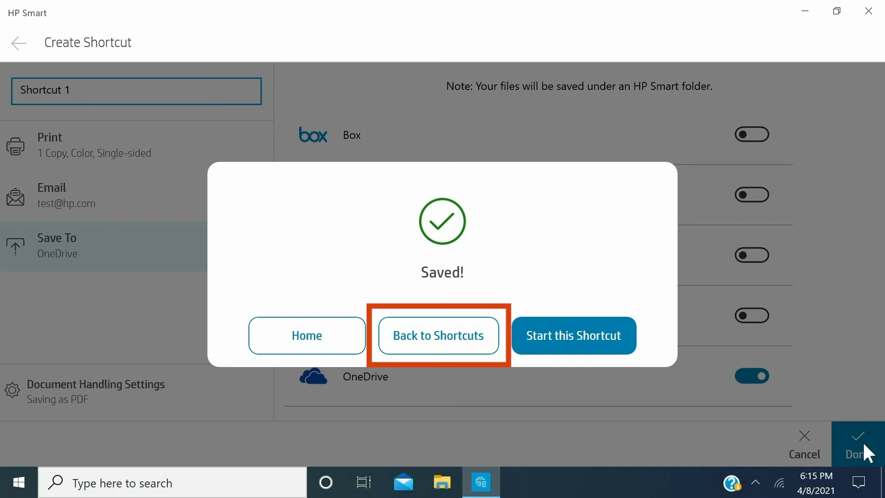
mouse_move(573, 335)
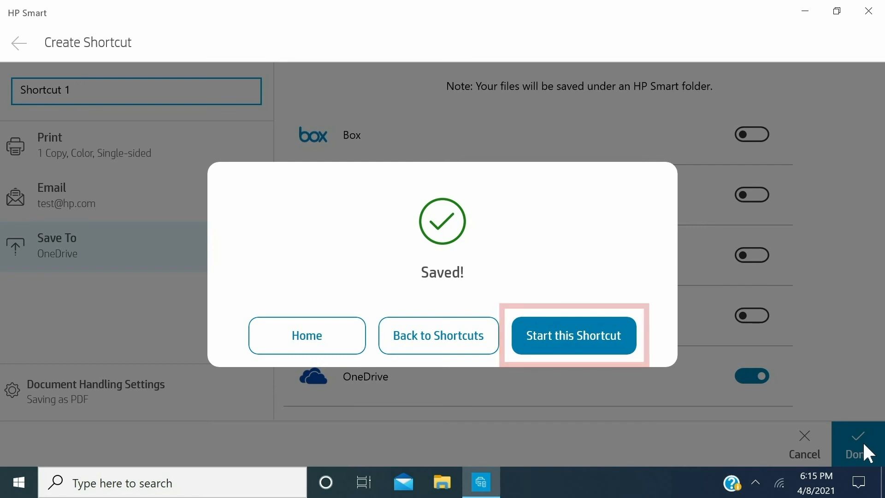
Finish Shortcut 1 with Done, bringing up the Saved! confirmation
left_click(306, 335)
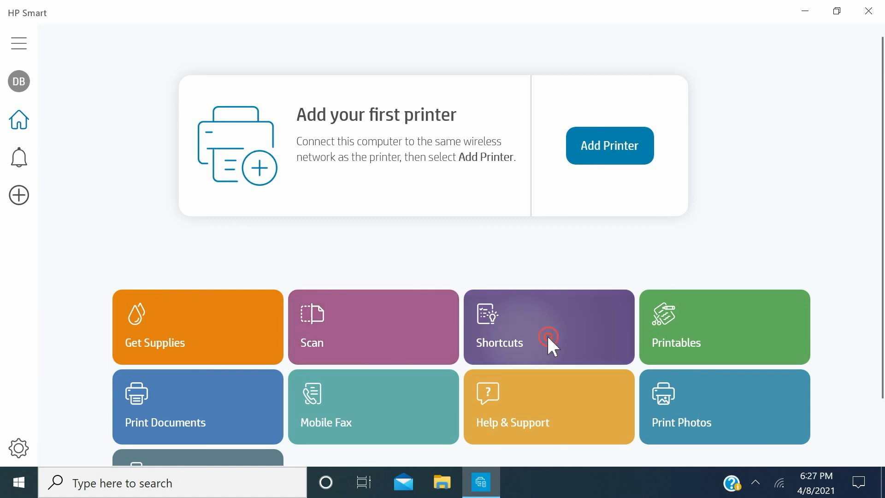
Open the Shortcuts list and select Shortcut 1 to view its print, email and OneDrive actions
left_click(548, 338)
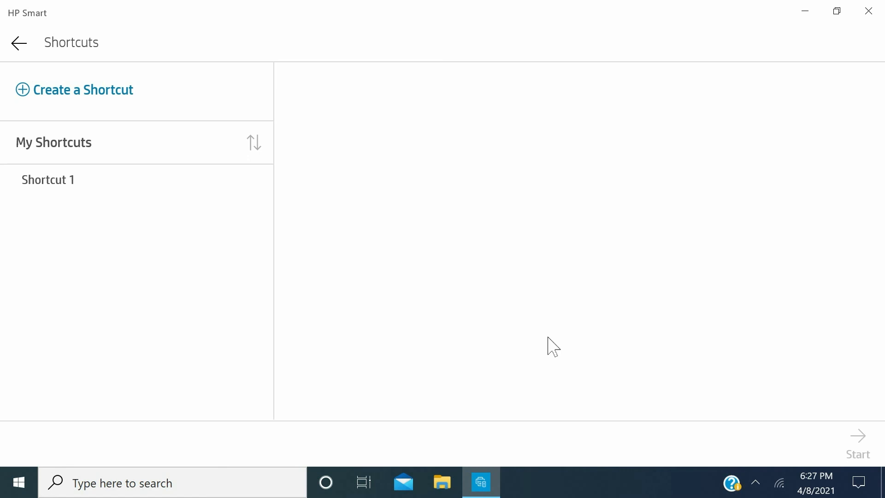
mouse_move(492, 313)
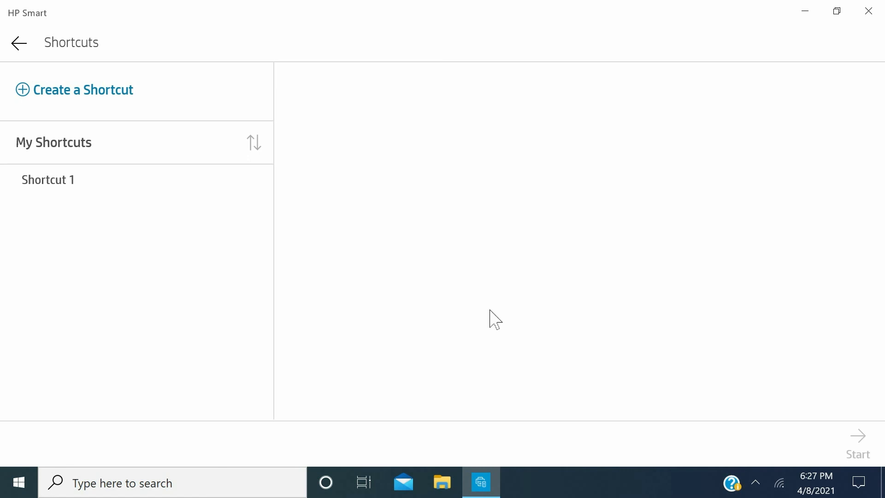
left_click(48, 179)
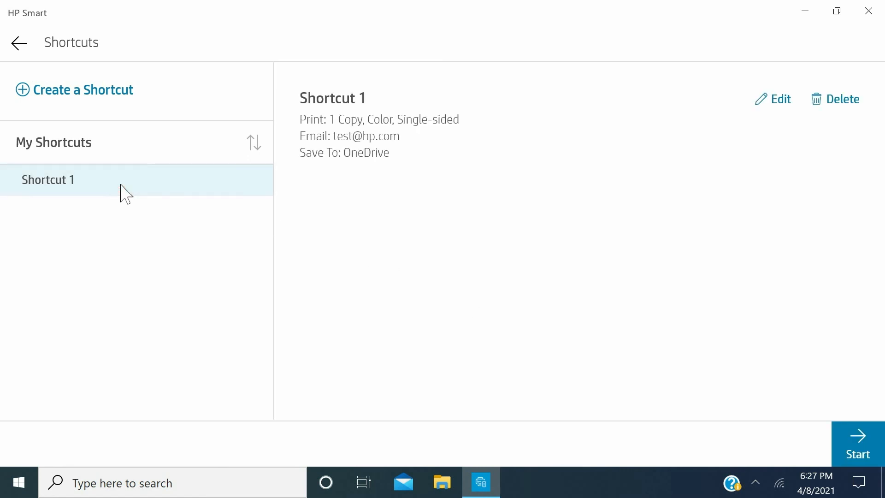
mouse_move(268, 208)
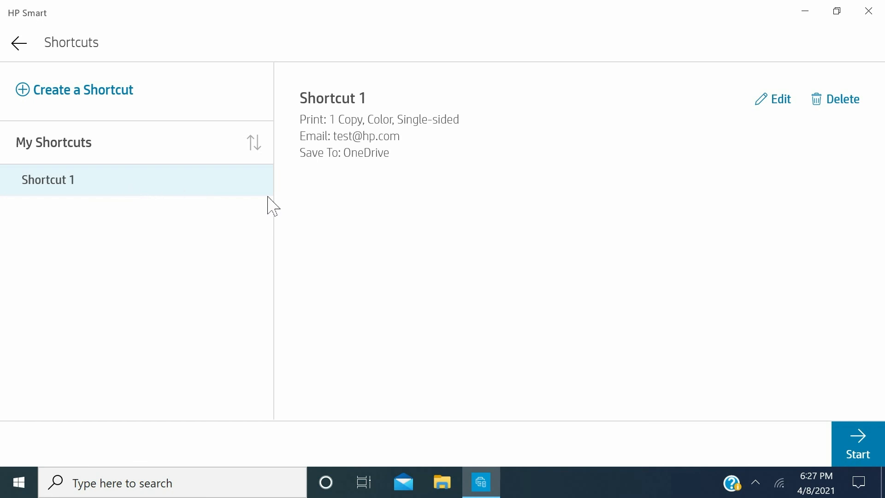